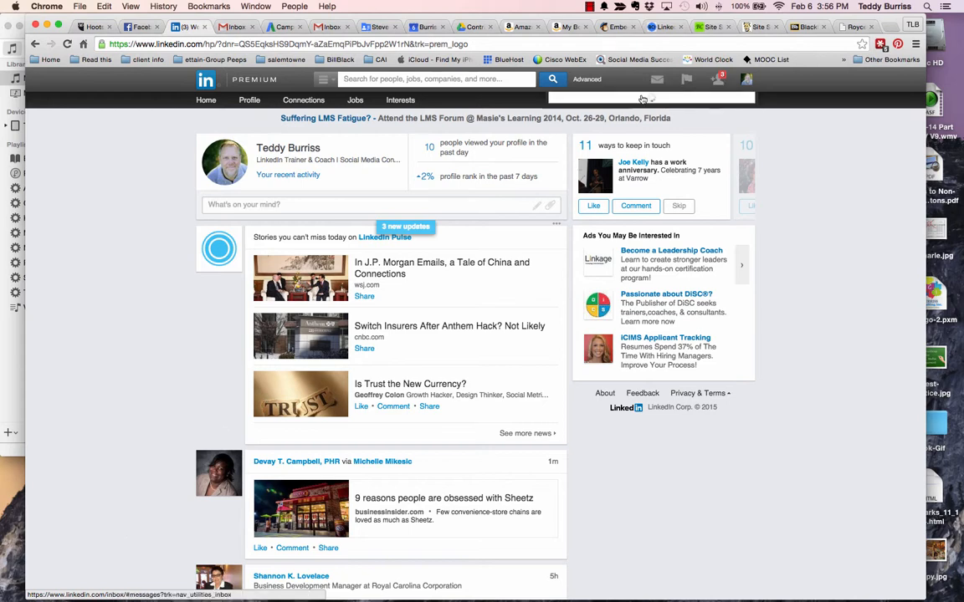
# Preview invitations and messages from the top bar, then open the full Inbox
pyautogui.click(717, 79)
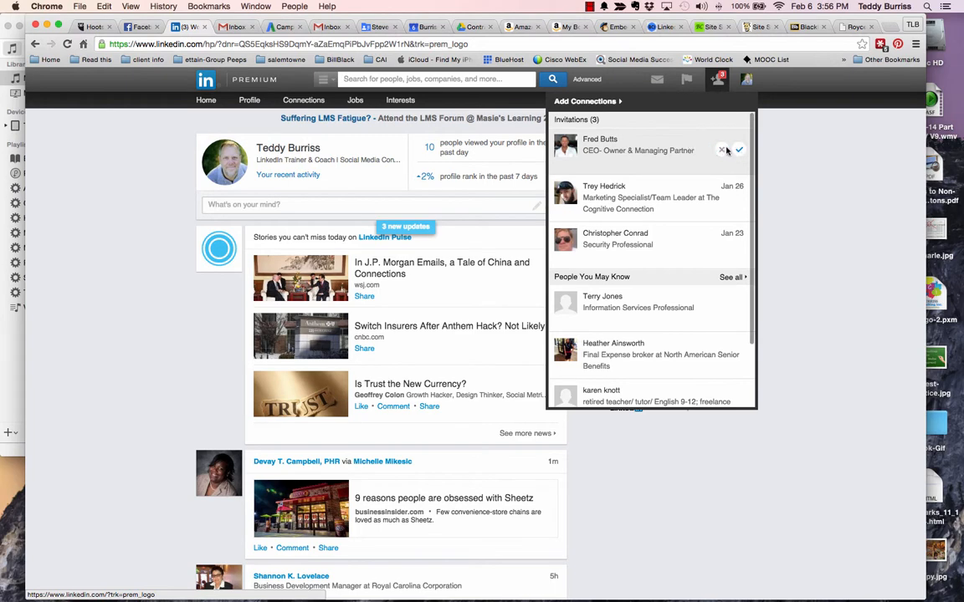
pyautogui.click(657, 80)
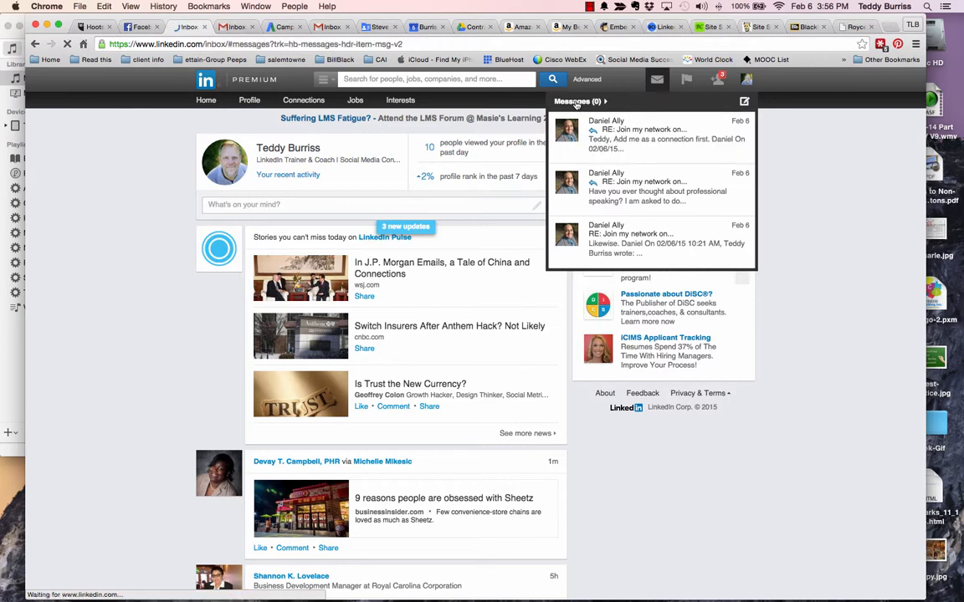
pyautogui.click(571, 101)
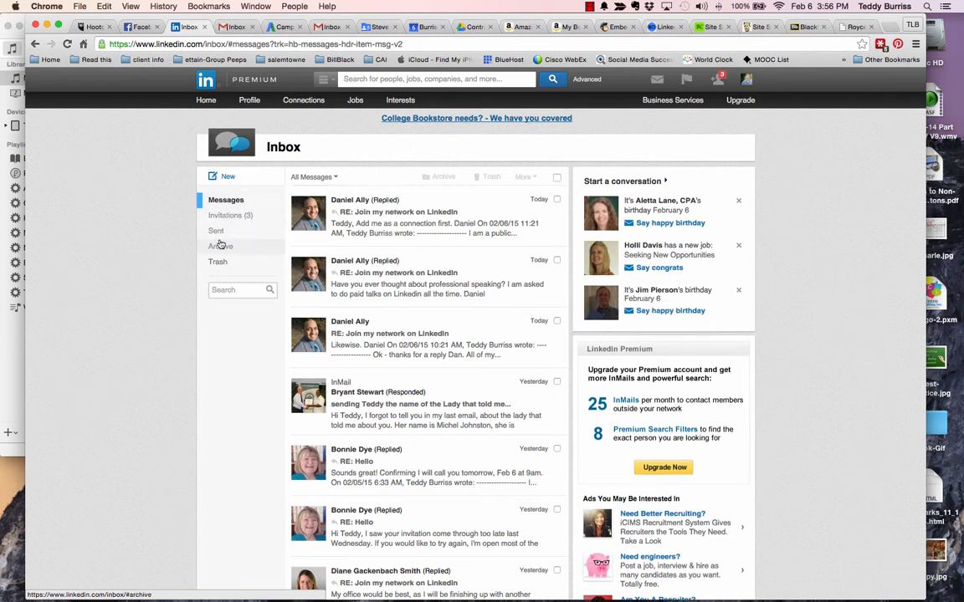
pyautogui.click(230, 215)
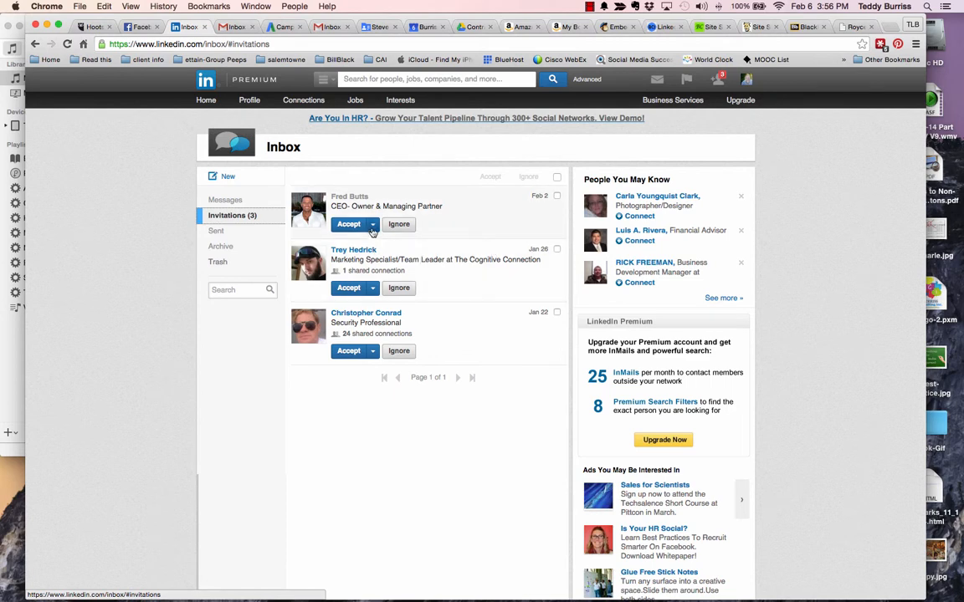
pyautogui.click(372, 224)
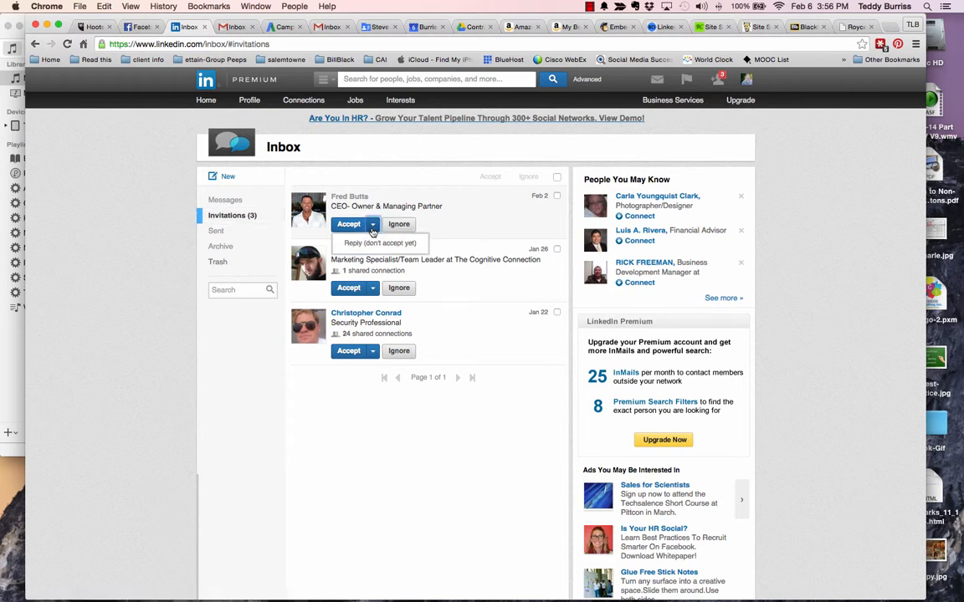
pyautogui.moveTo(379, 242)
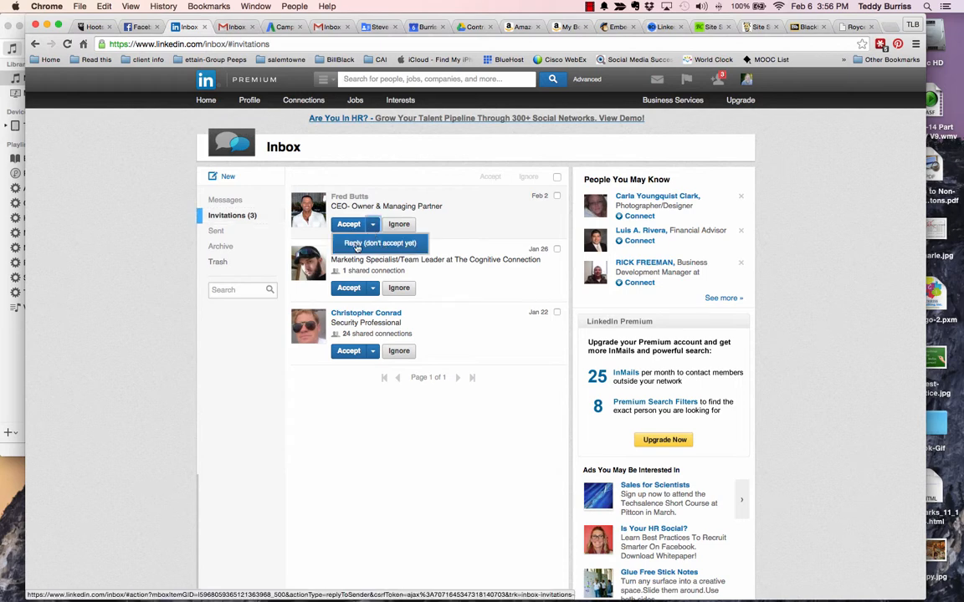
pyautogui.click(380, 242)
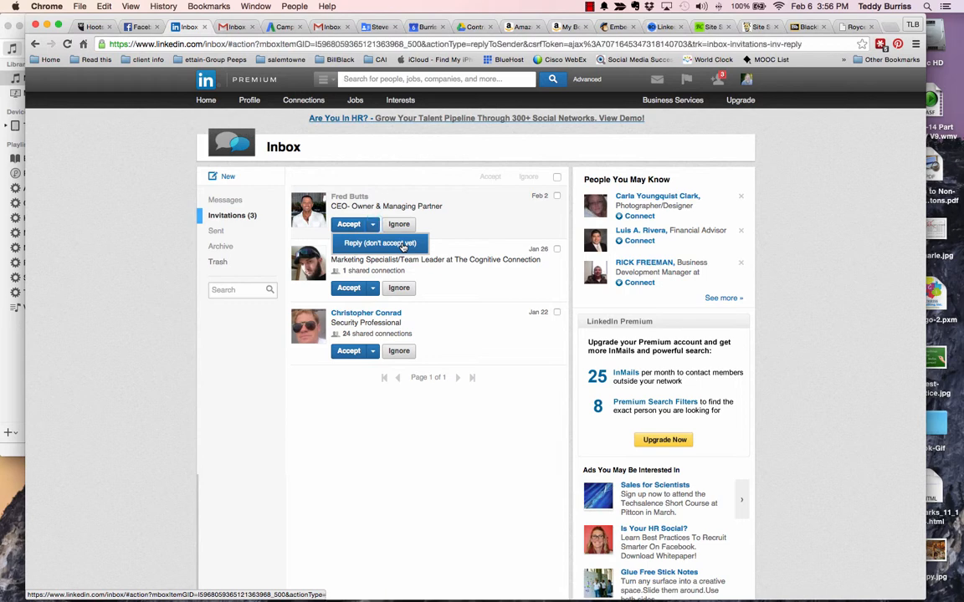
pyautogui.click(379, 243)
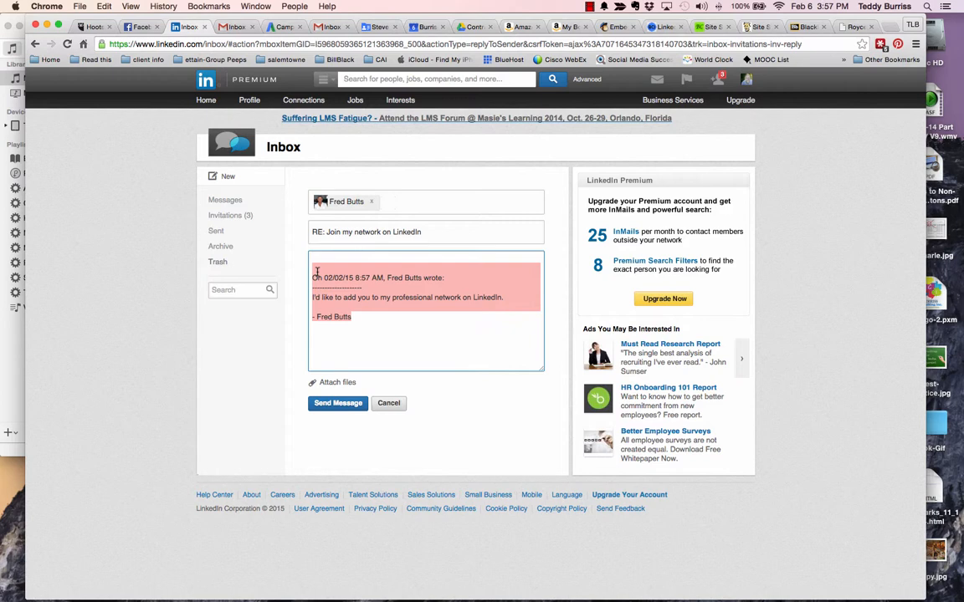
pyautogui.click(384, 336)
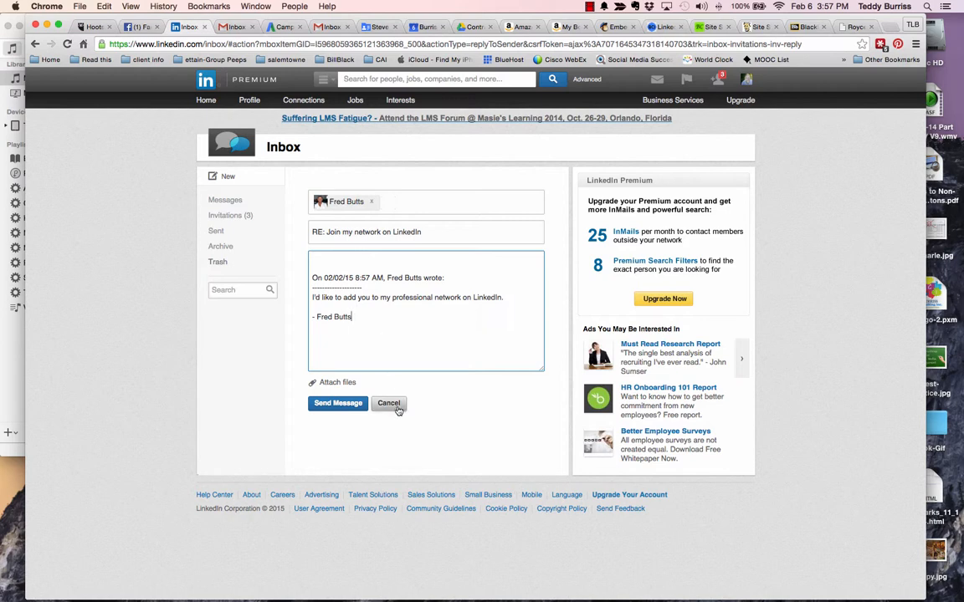
pyautogui.moveTo(389, 404)
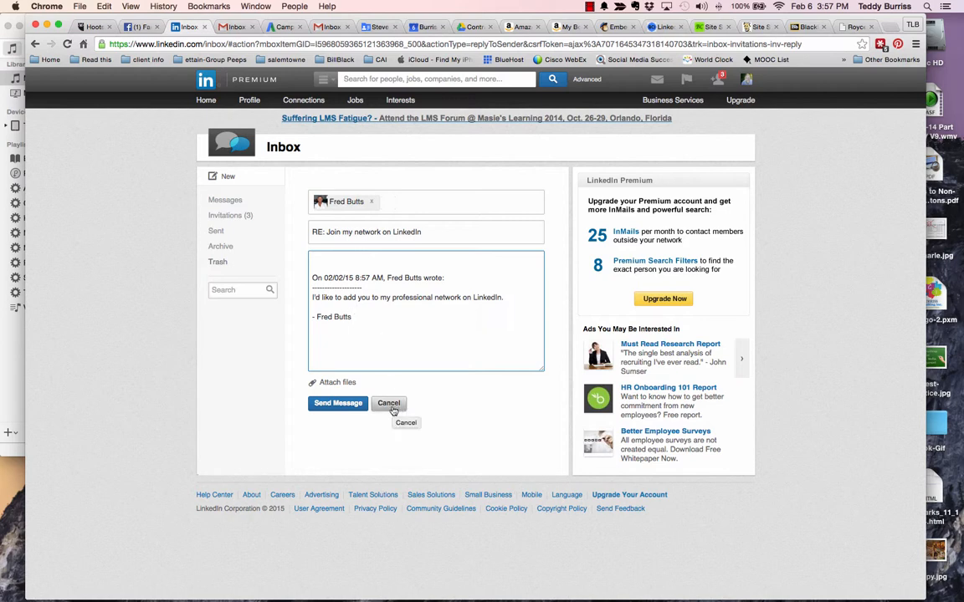
# Cancel the reply, stay once, then cancel again and confirm discarding it
pyautogui.click(389, 404)
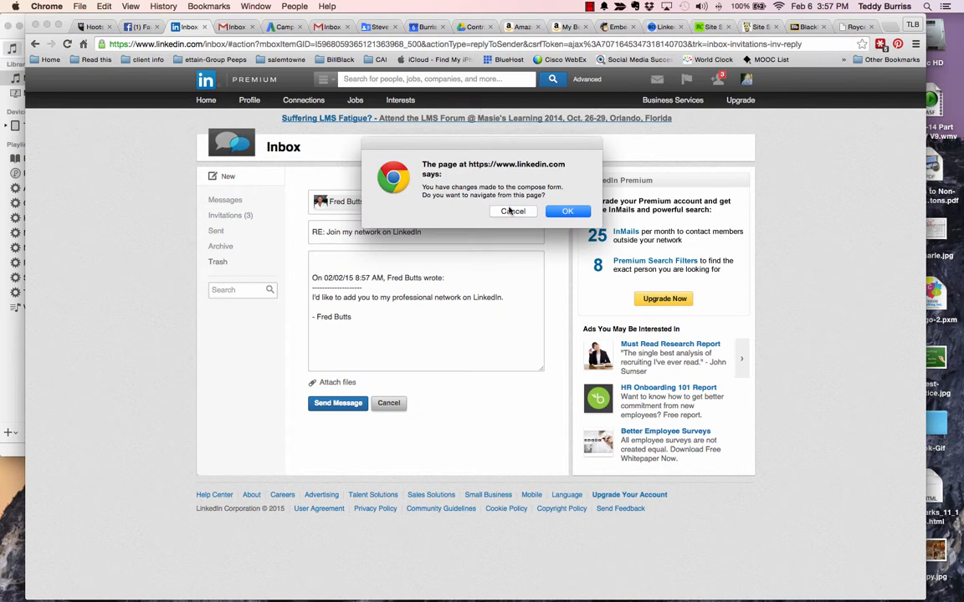
pyautogui.click(512, 211)
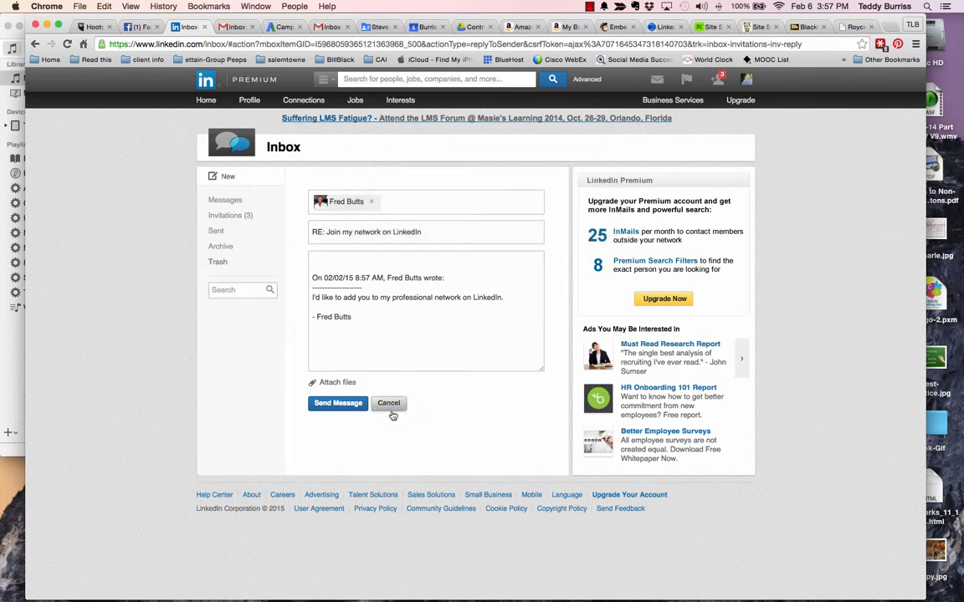
pyautogui.click(388, 402)
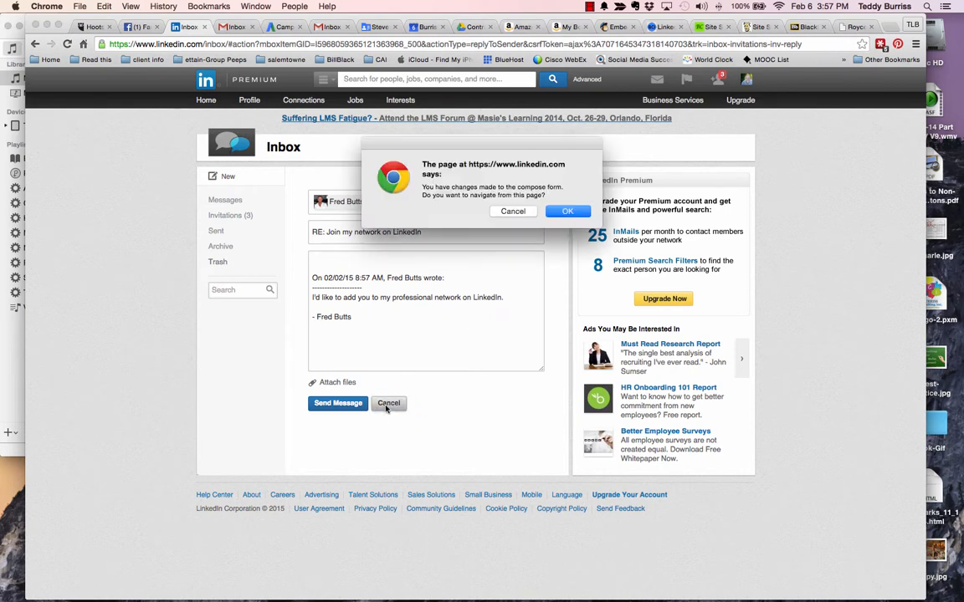
pyautogui.click(567, 211)
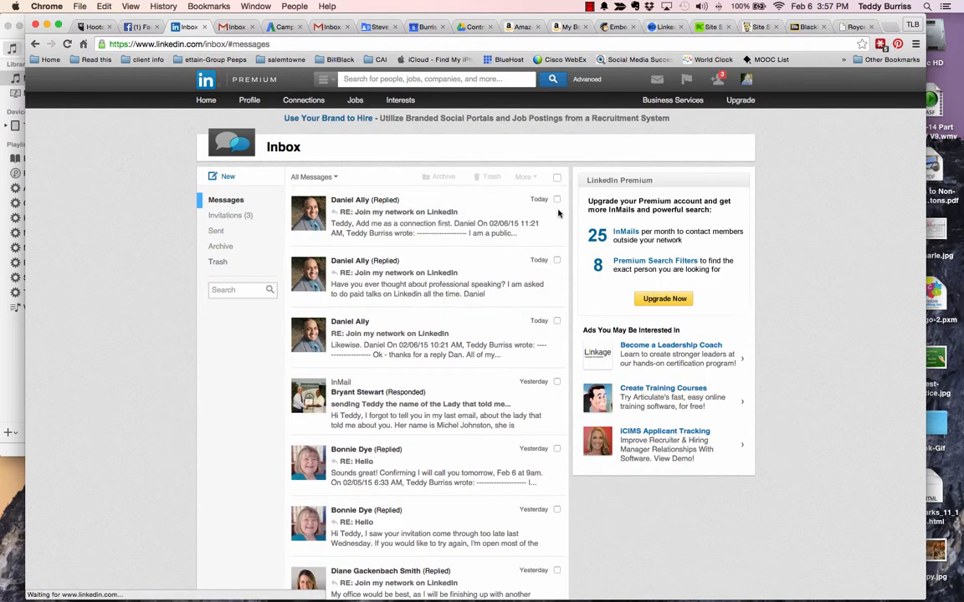
pyautogui.click(658, 78)
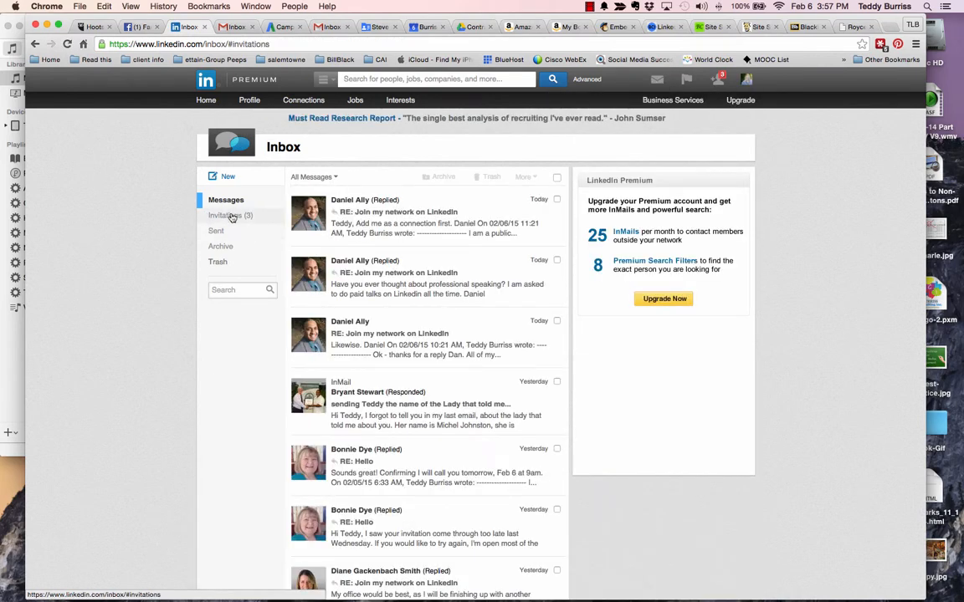
pyautogui.click(230, 215)
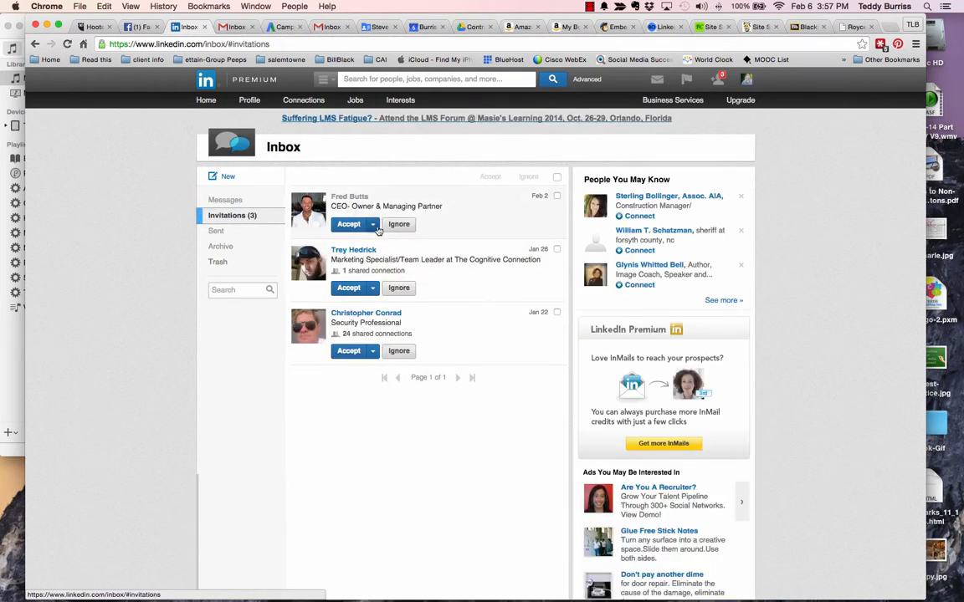
pyautogui.click(371, 288)
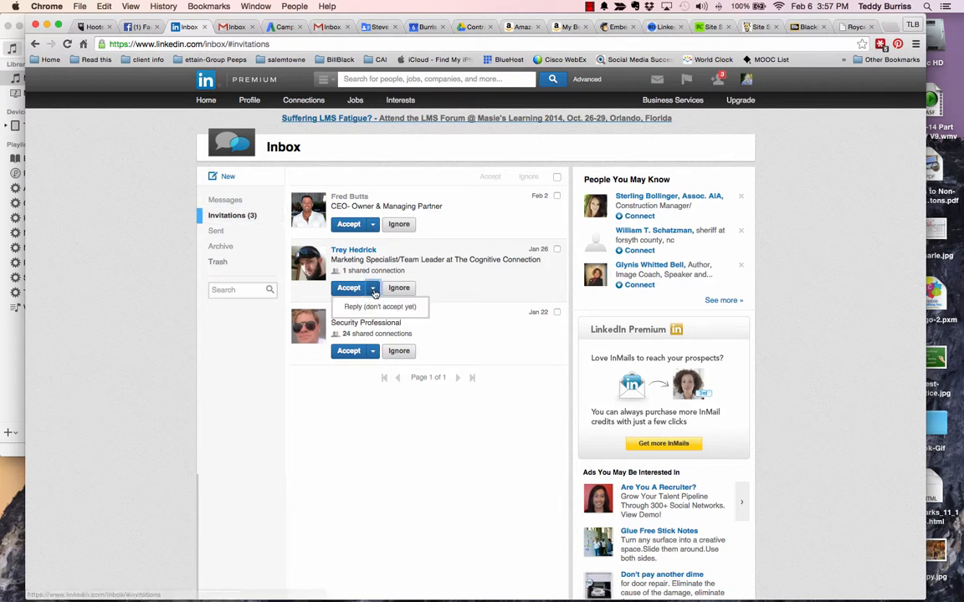
pyautogui.moveTo(379, 306)
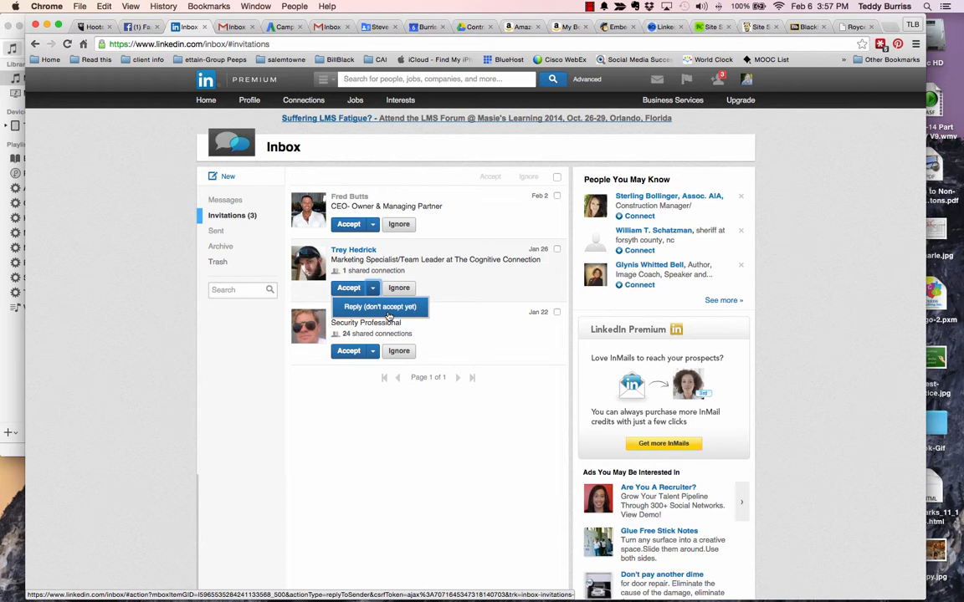
pyautogui.moveTo(318, 387)
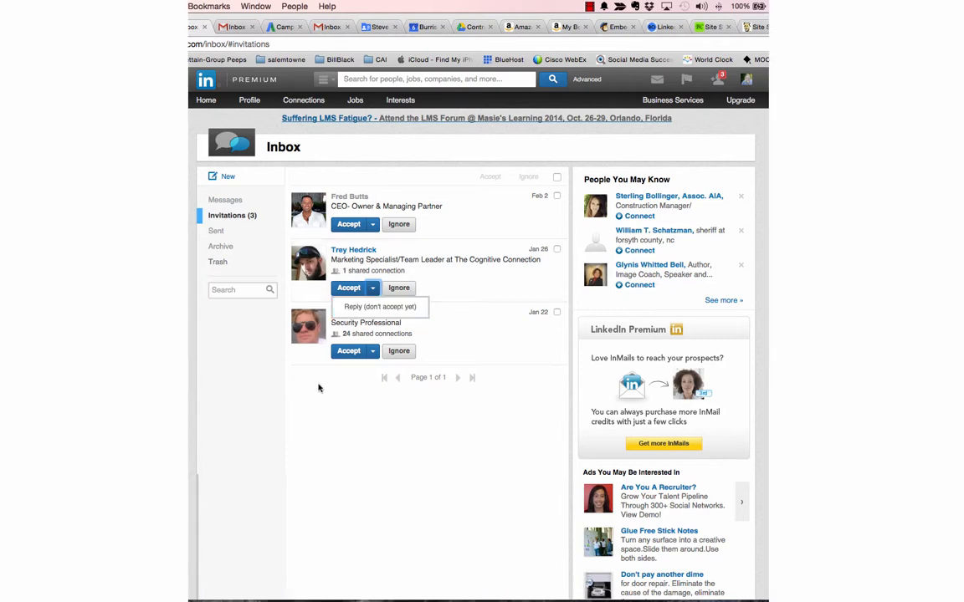
pyautogui.moveTo(546, 6)
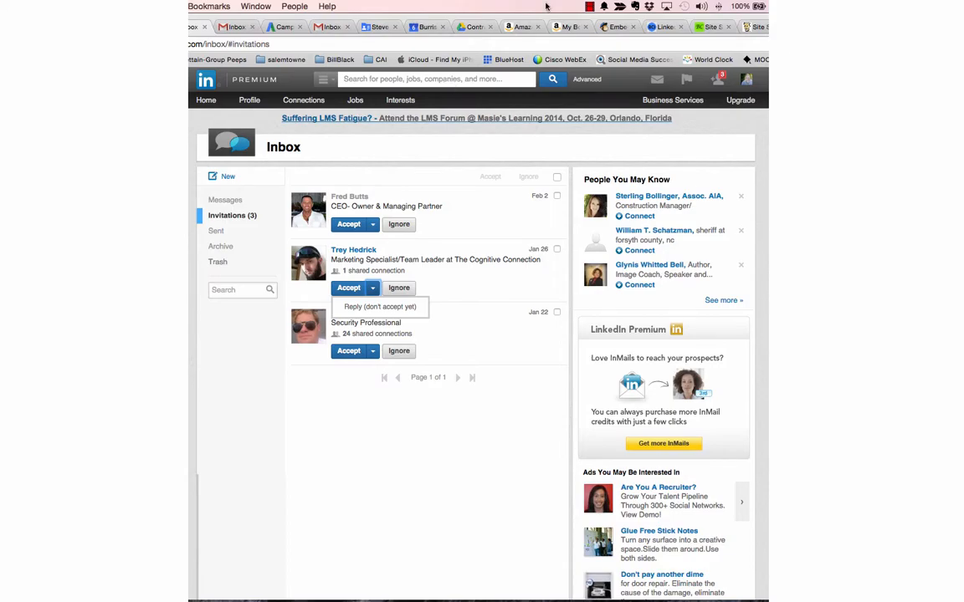